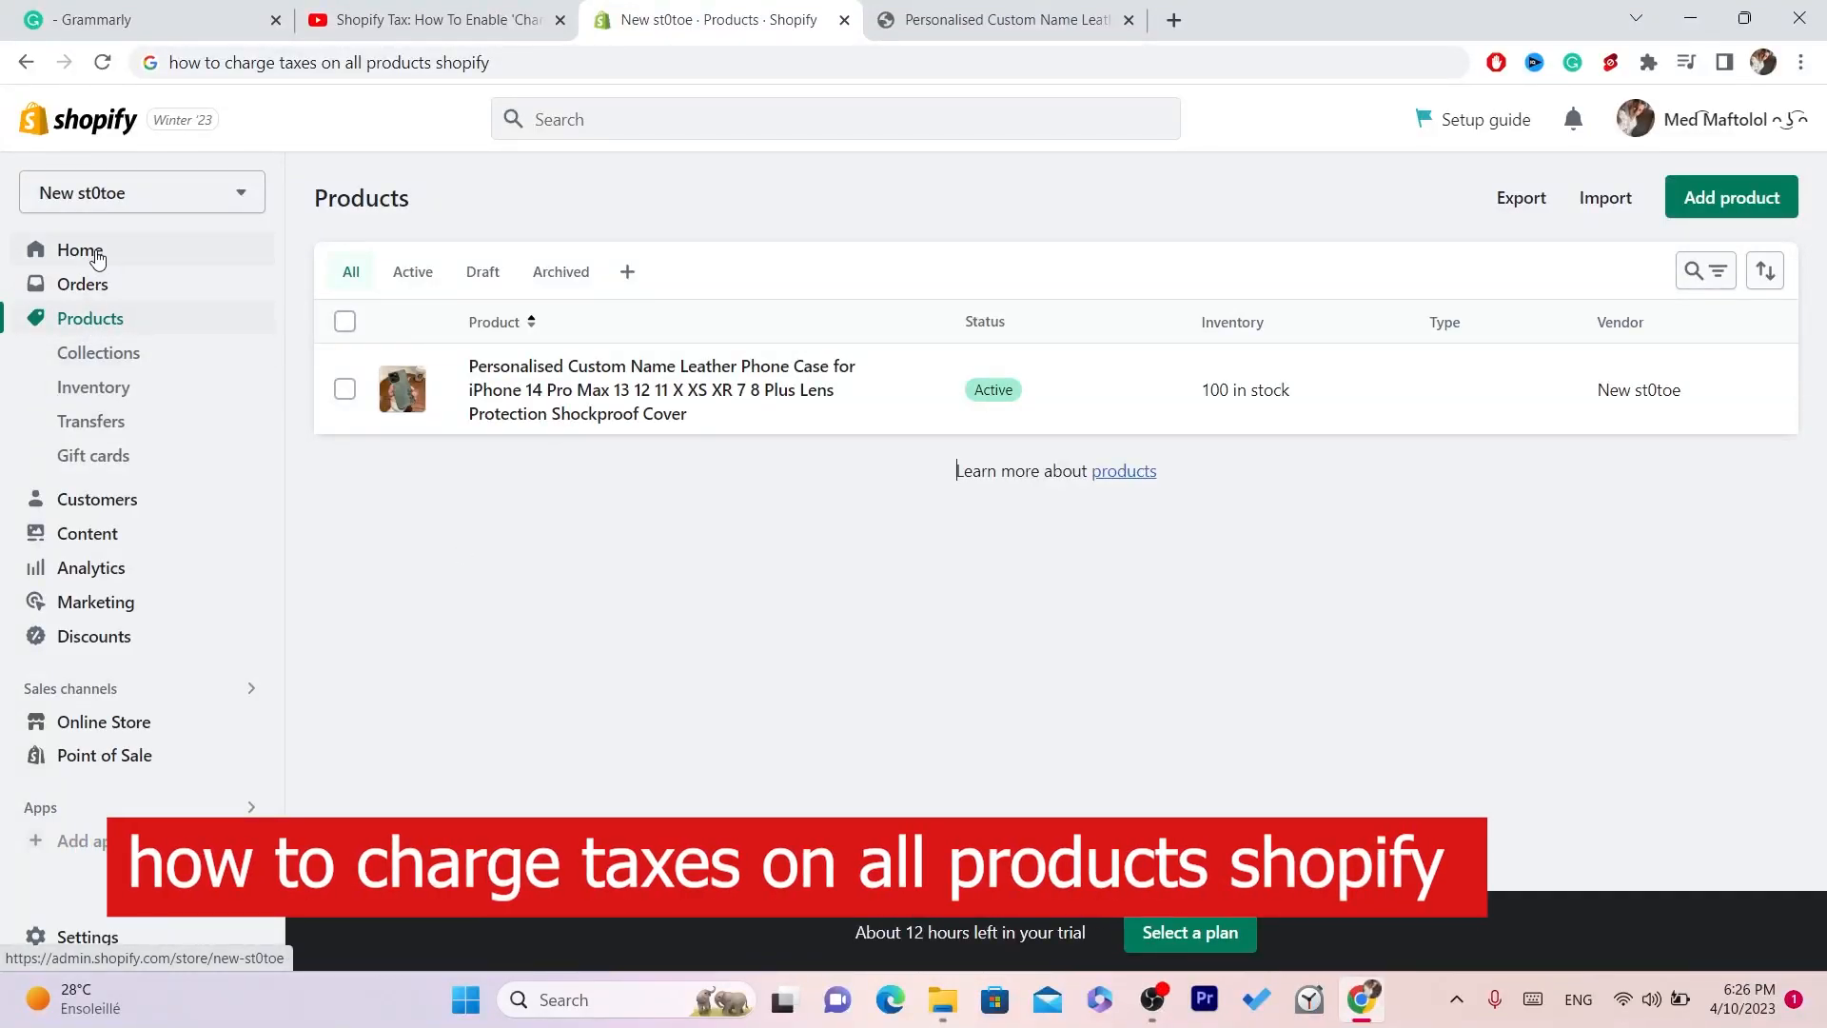
Open the Personalised Custom Name Leather Phone Case product's details page
left_click(79, 250)
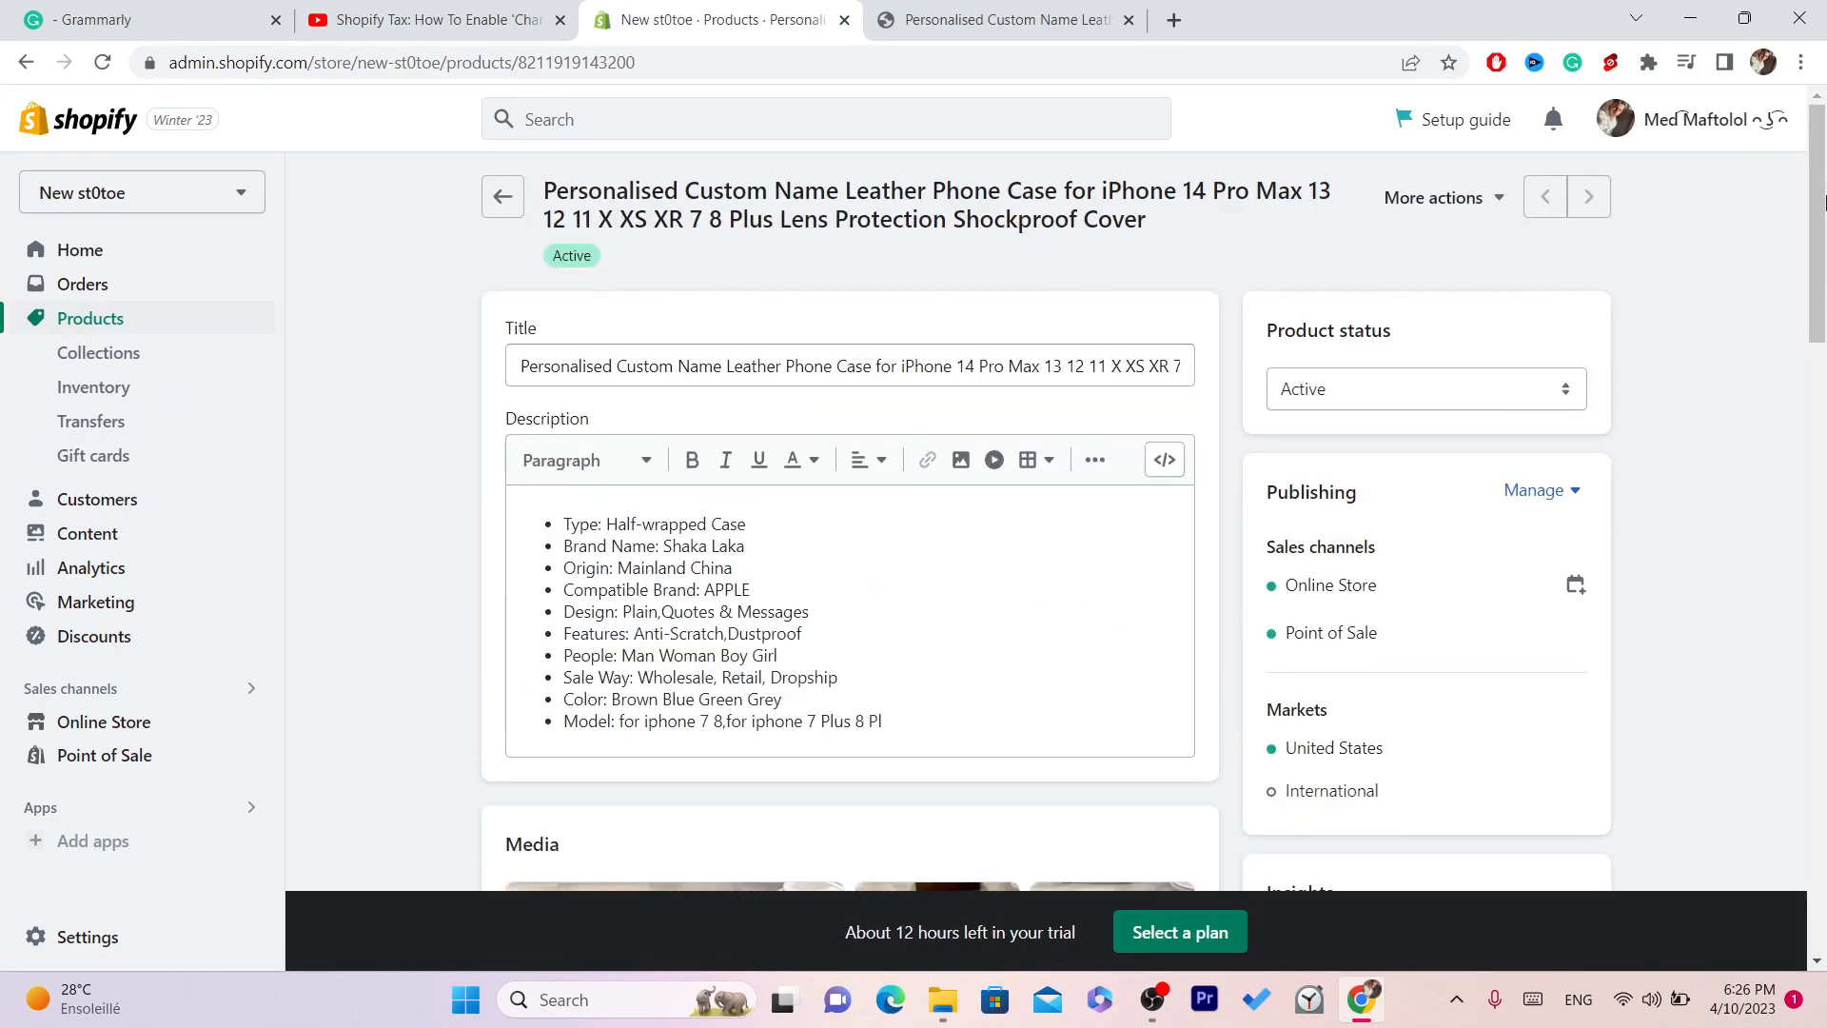
scroll("down", 3)
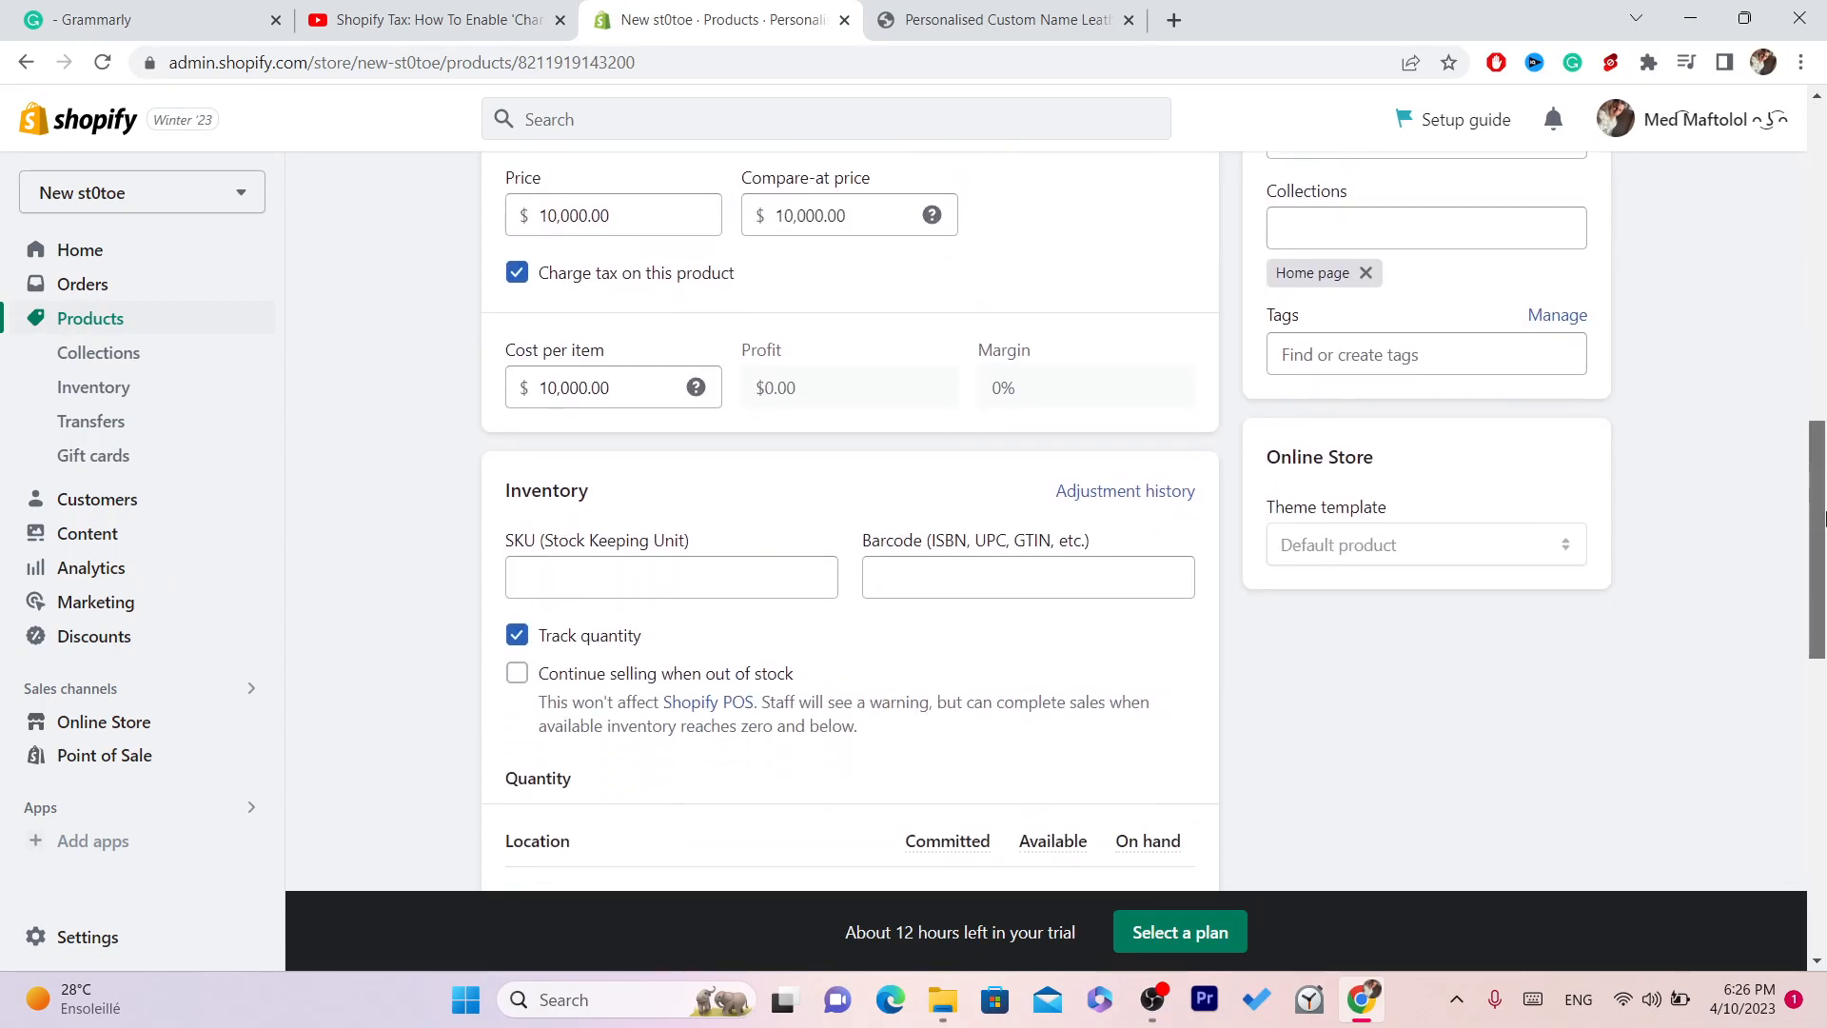
scroll("down", 3)
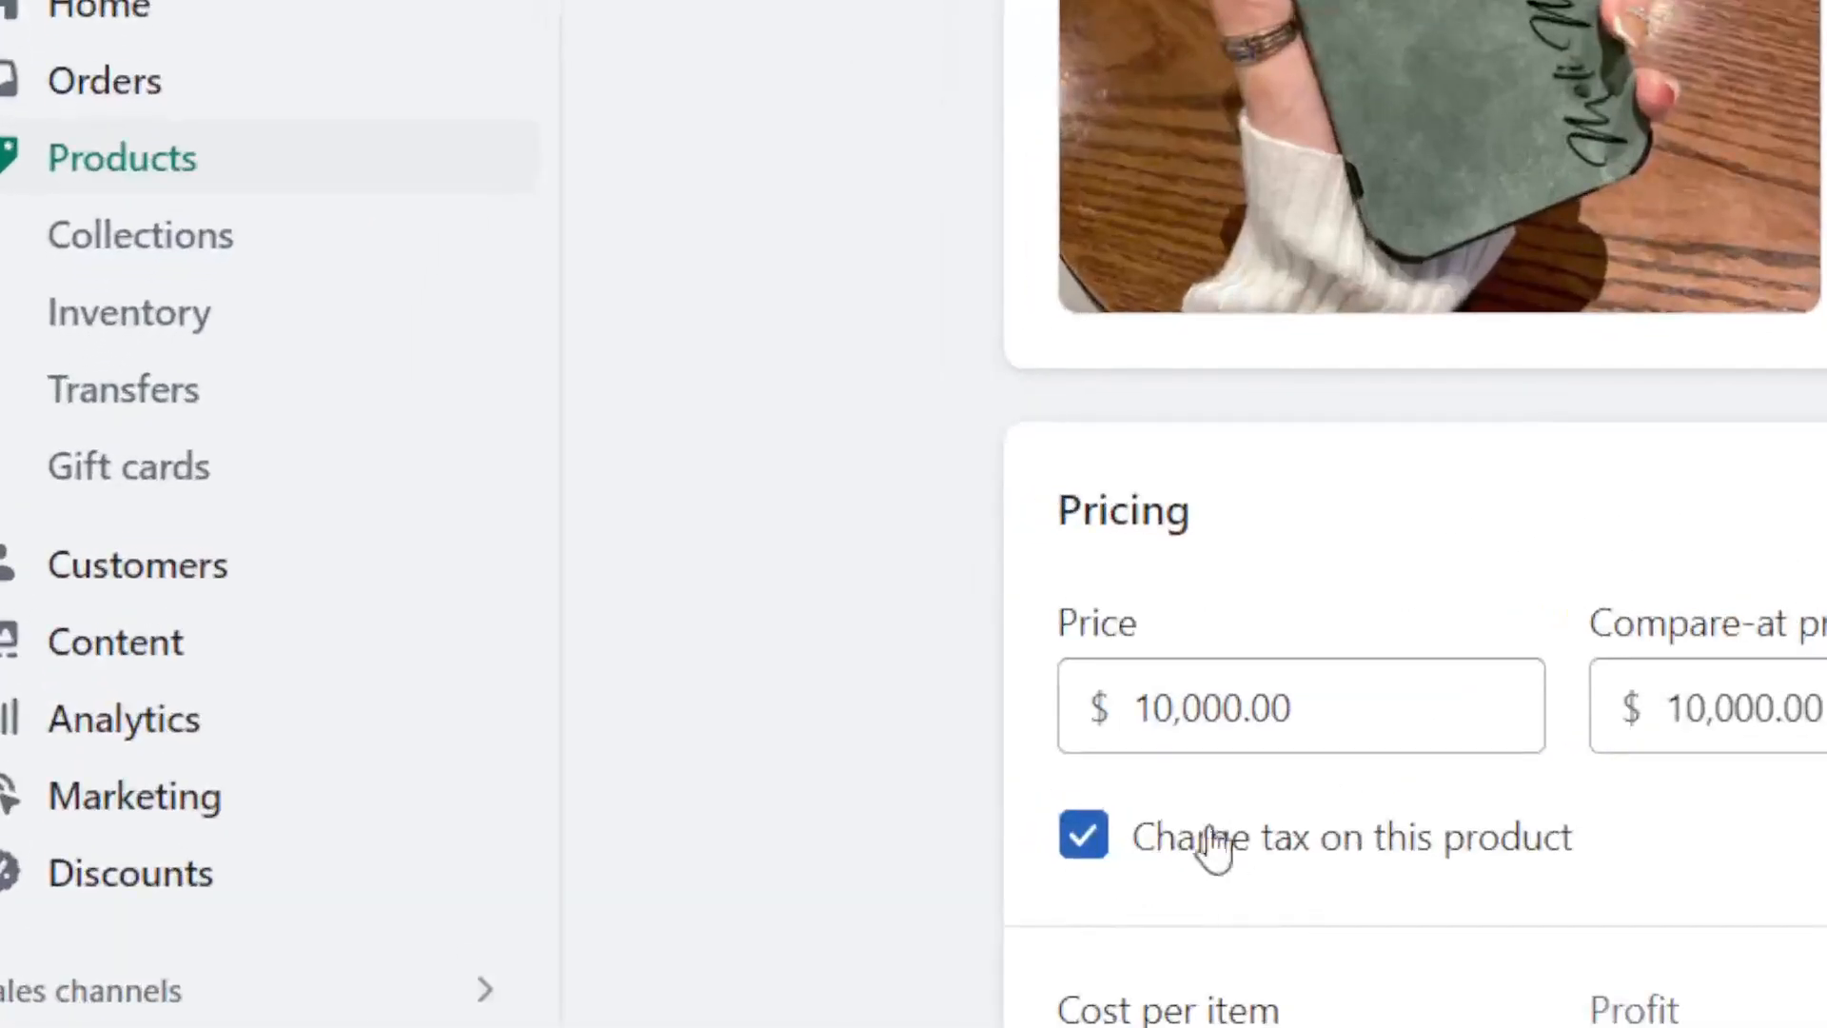
left_click(516, 619)
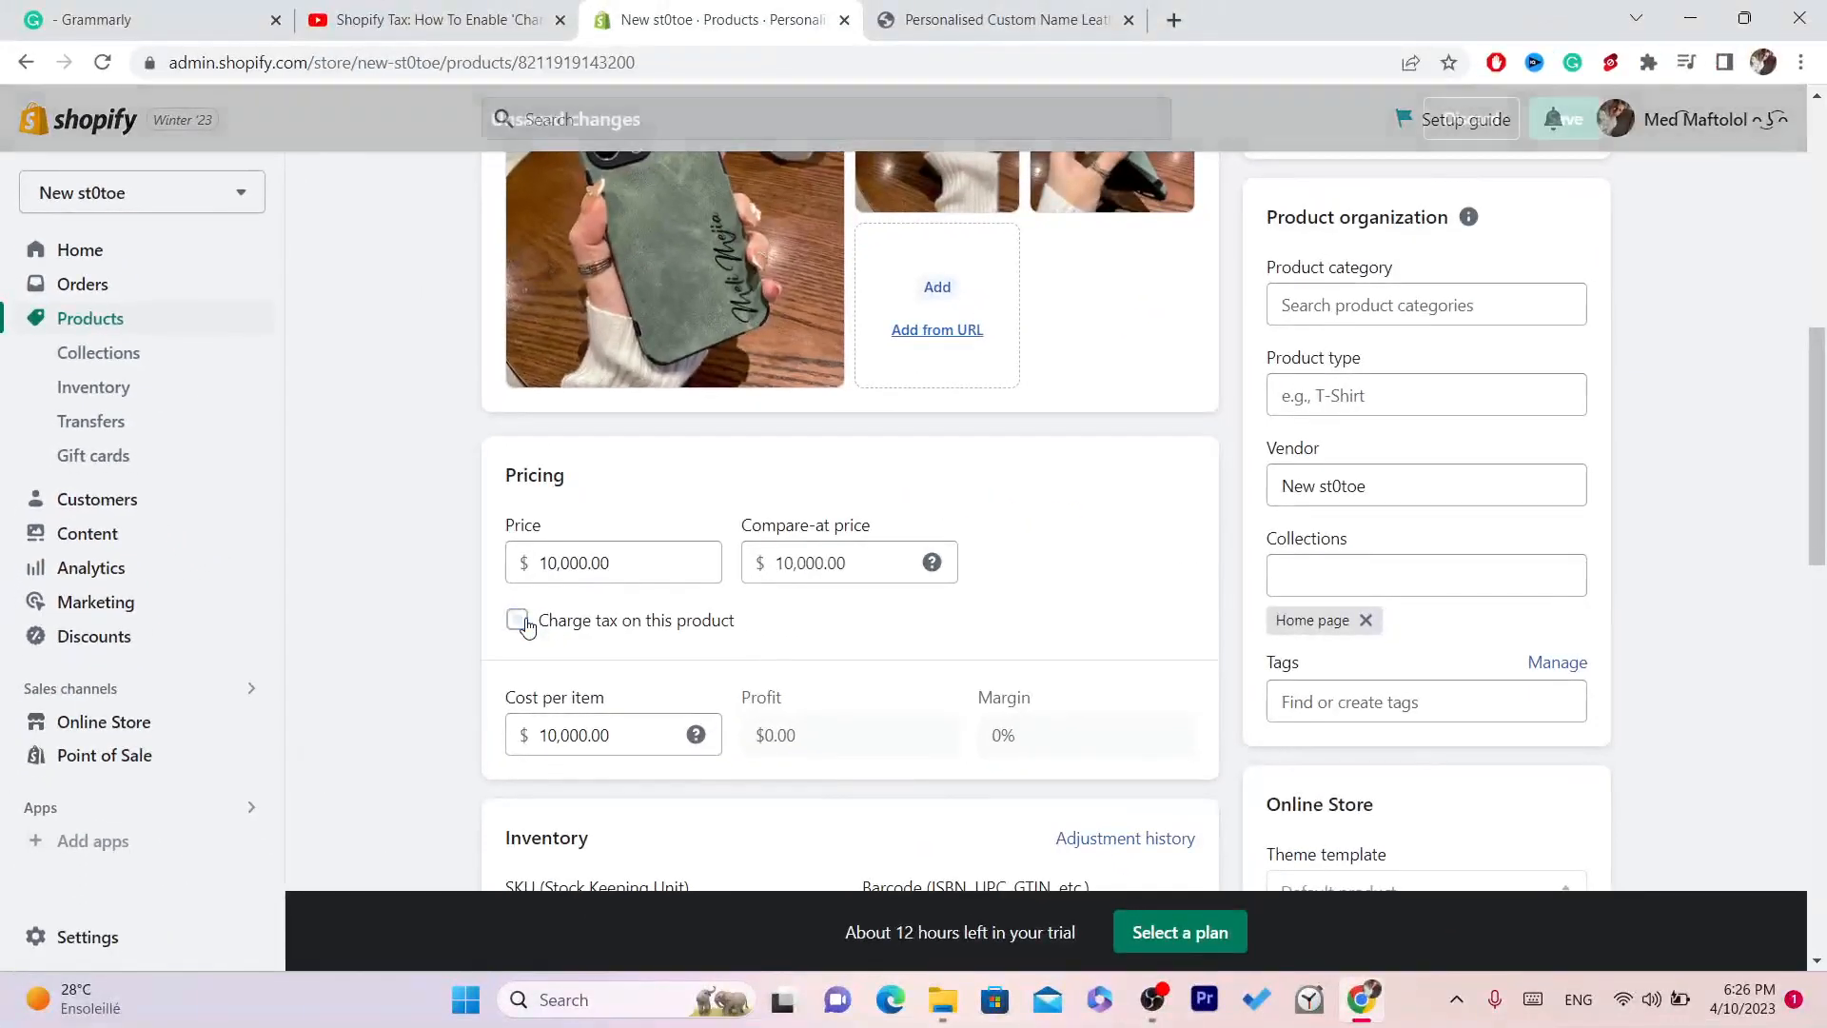
left_click(517, 619)
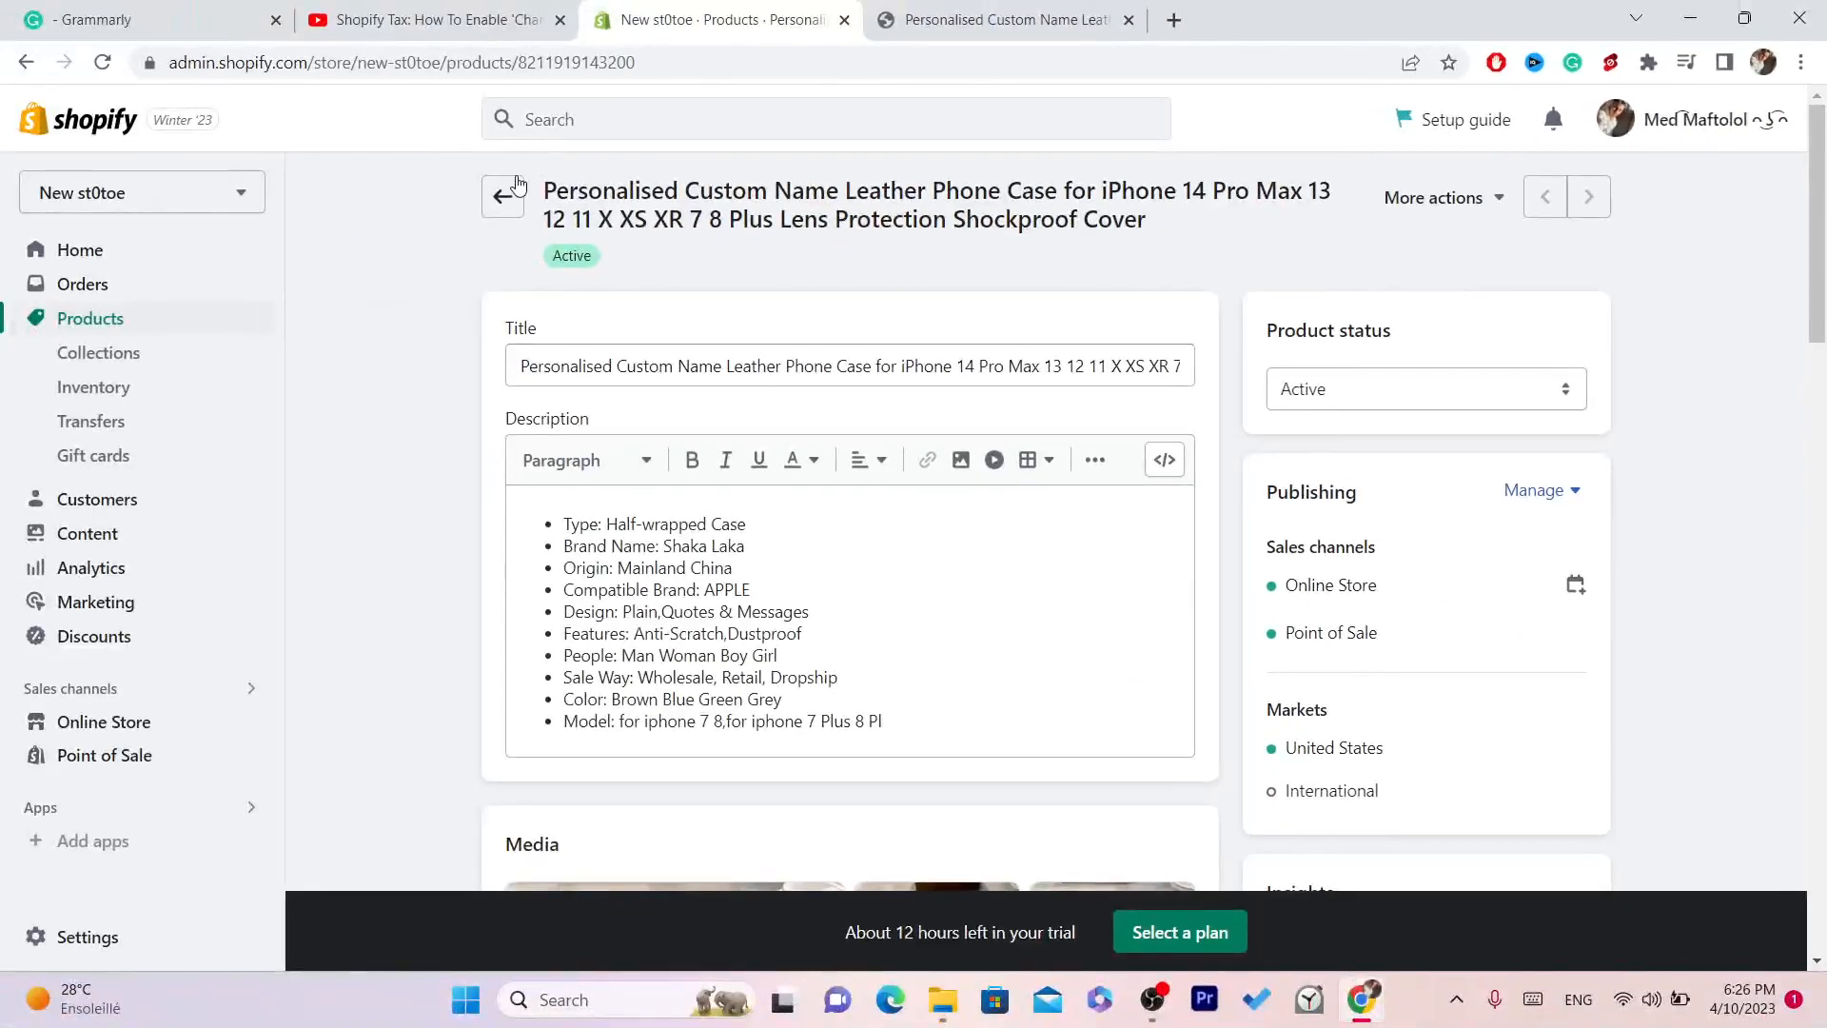
Go back to Products, then open Settings and the Taxes and duties page
left_click(502, 196)
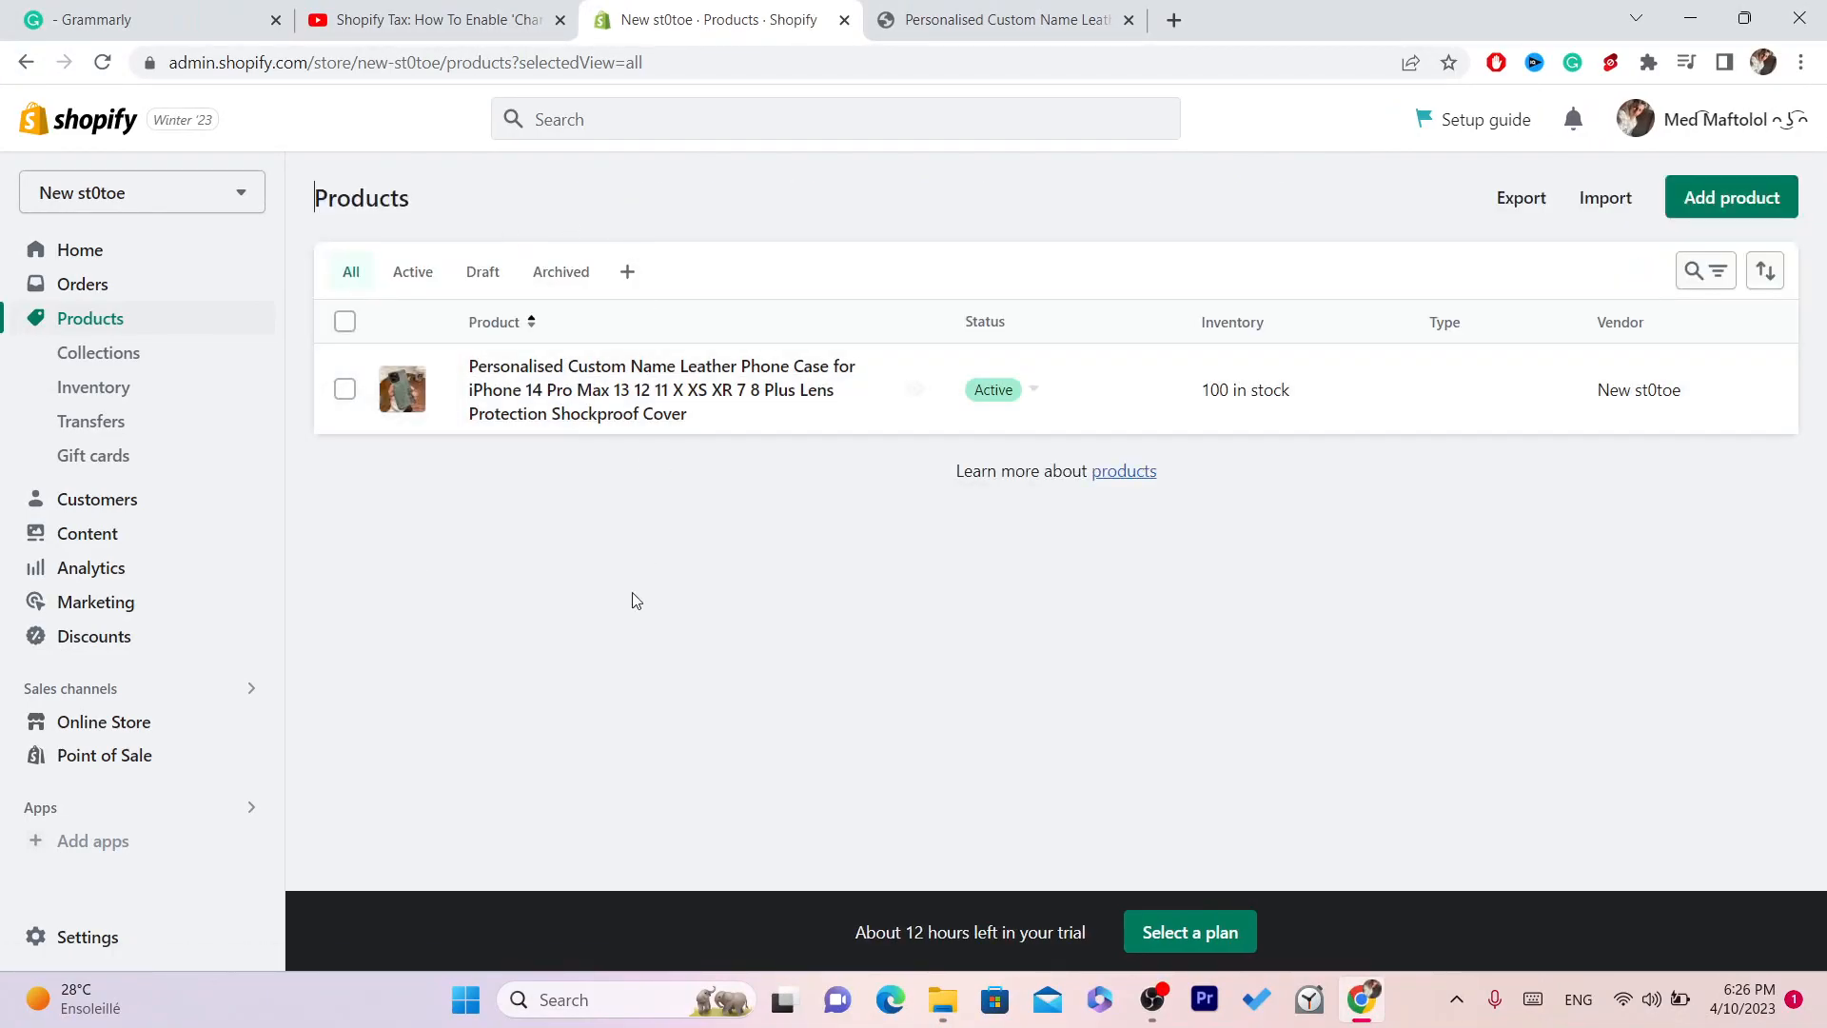
mouse_move(717, 659)
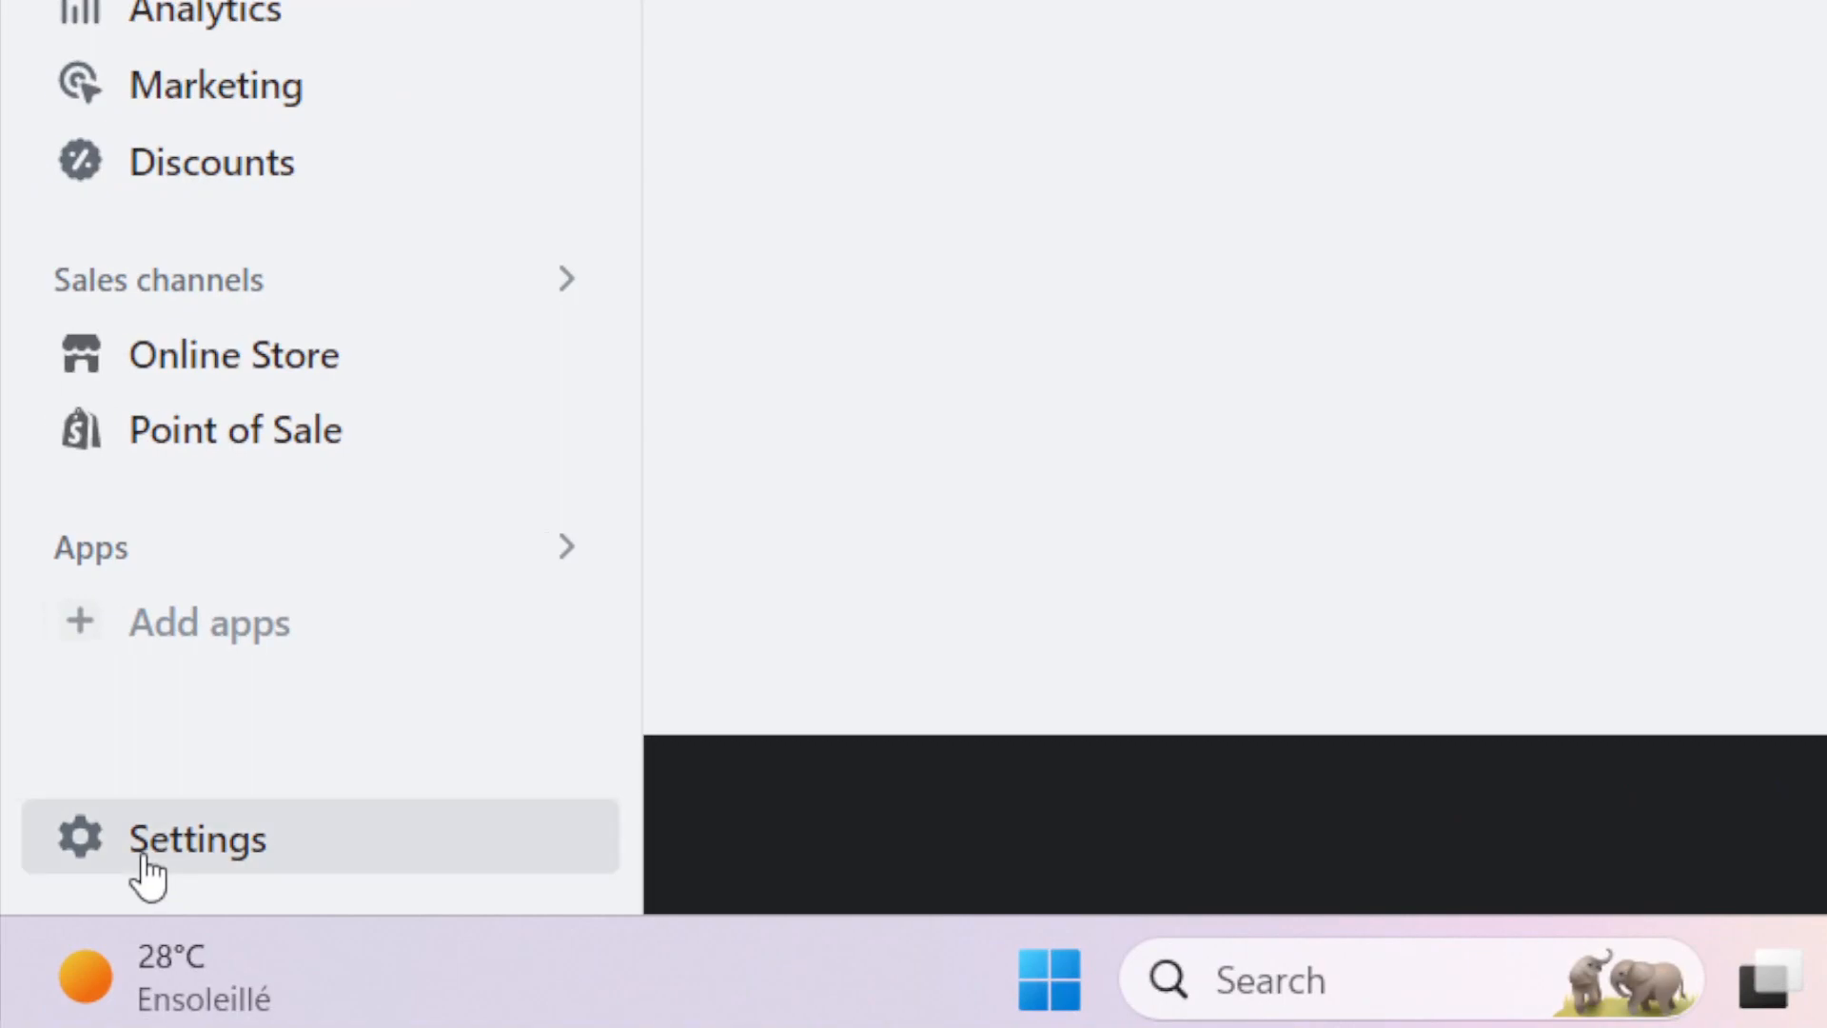
left_click(196, 838)
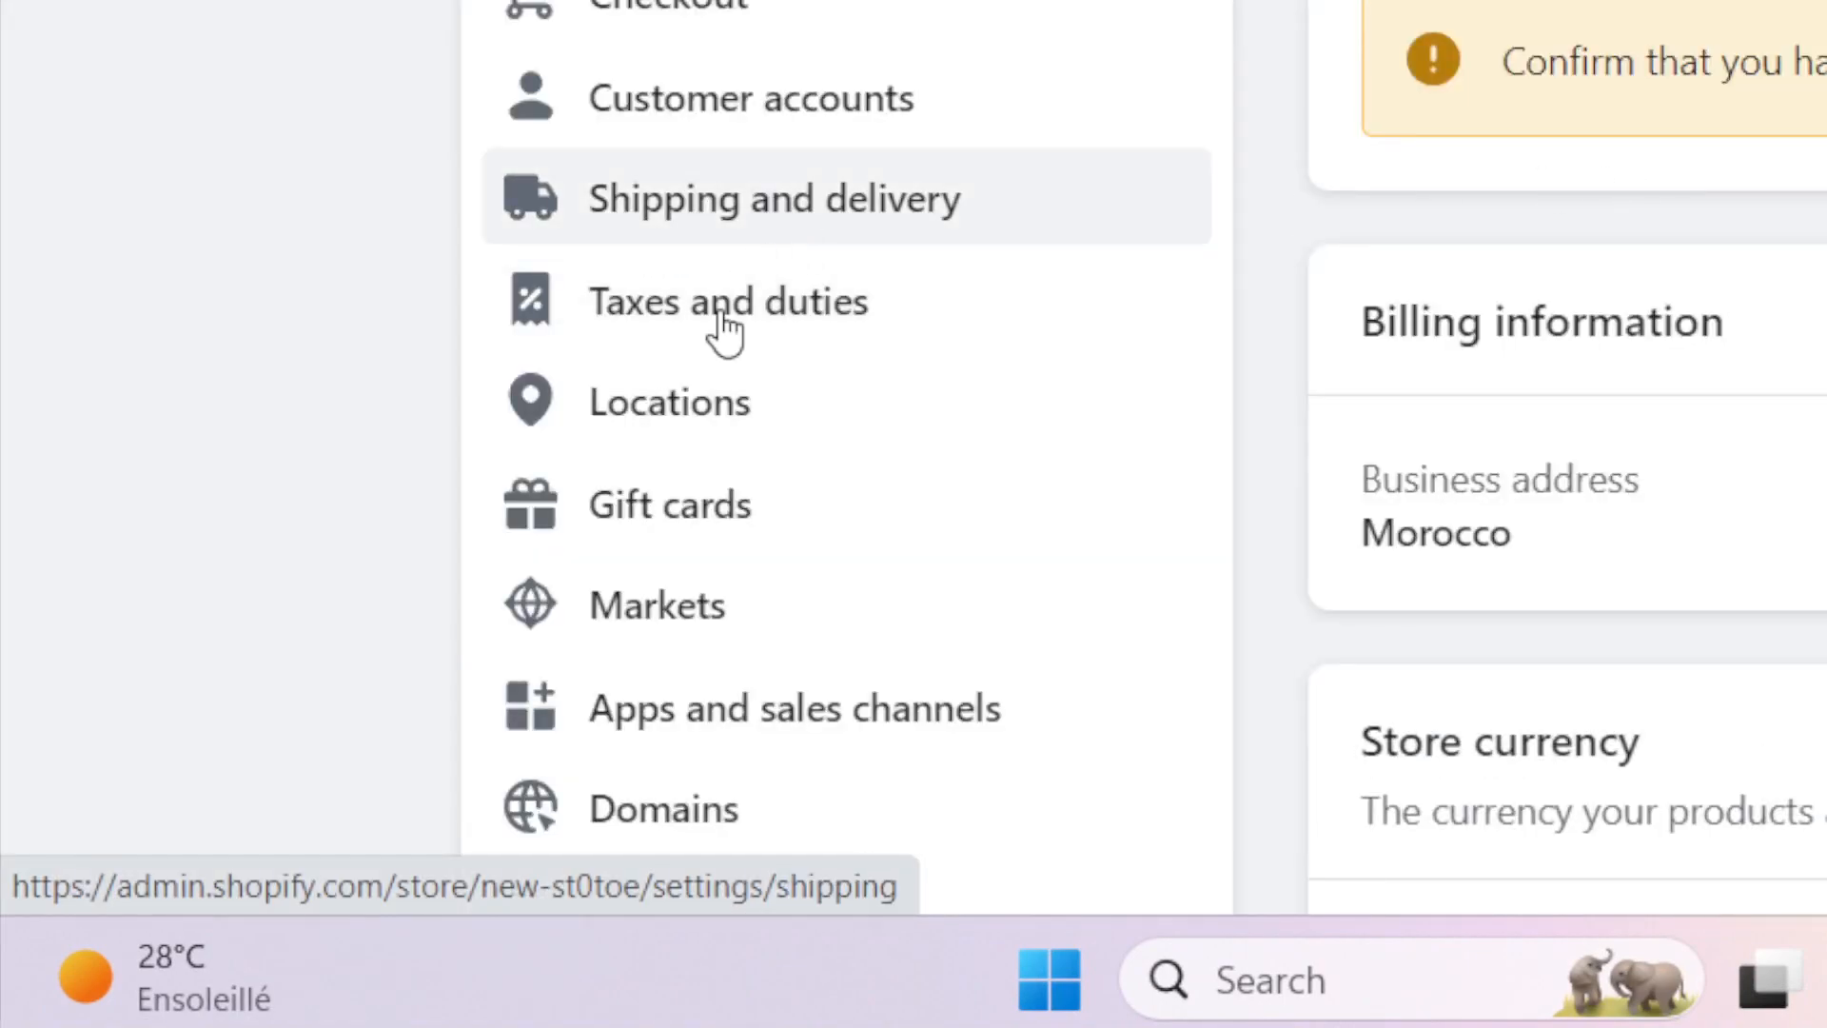
left_click(727, 300)
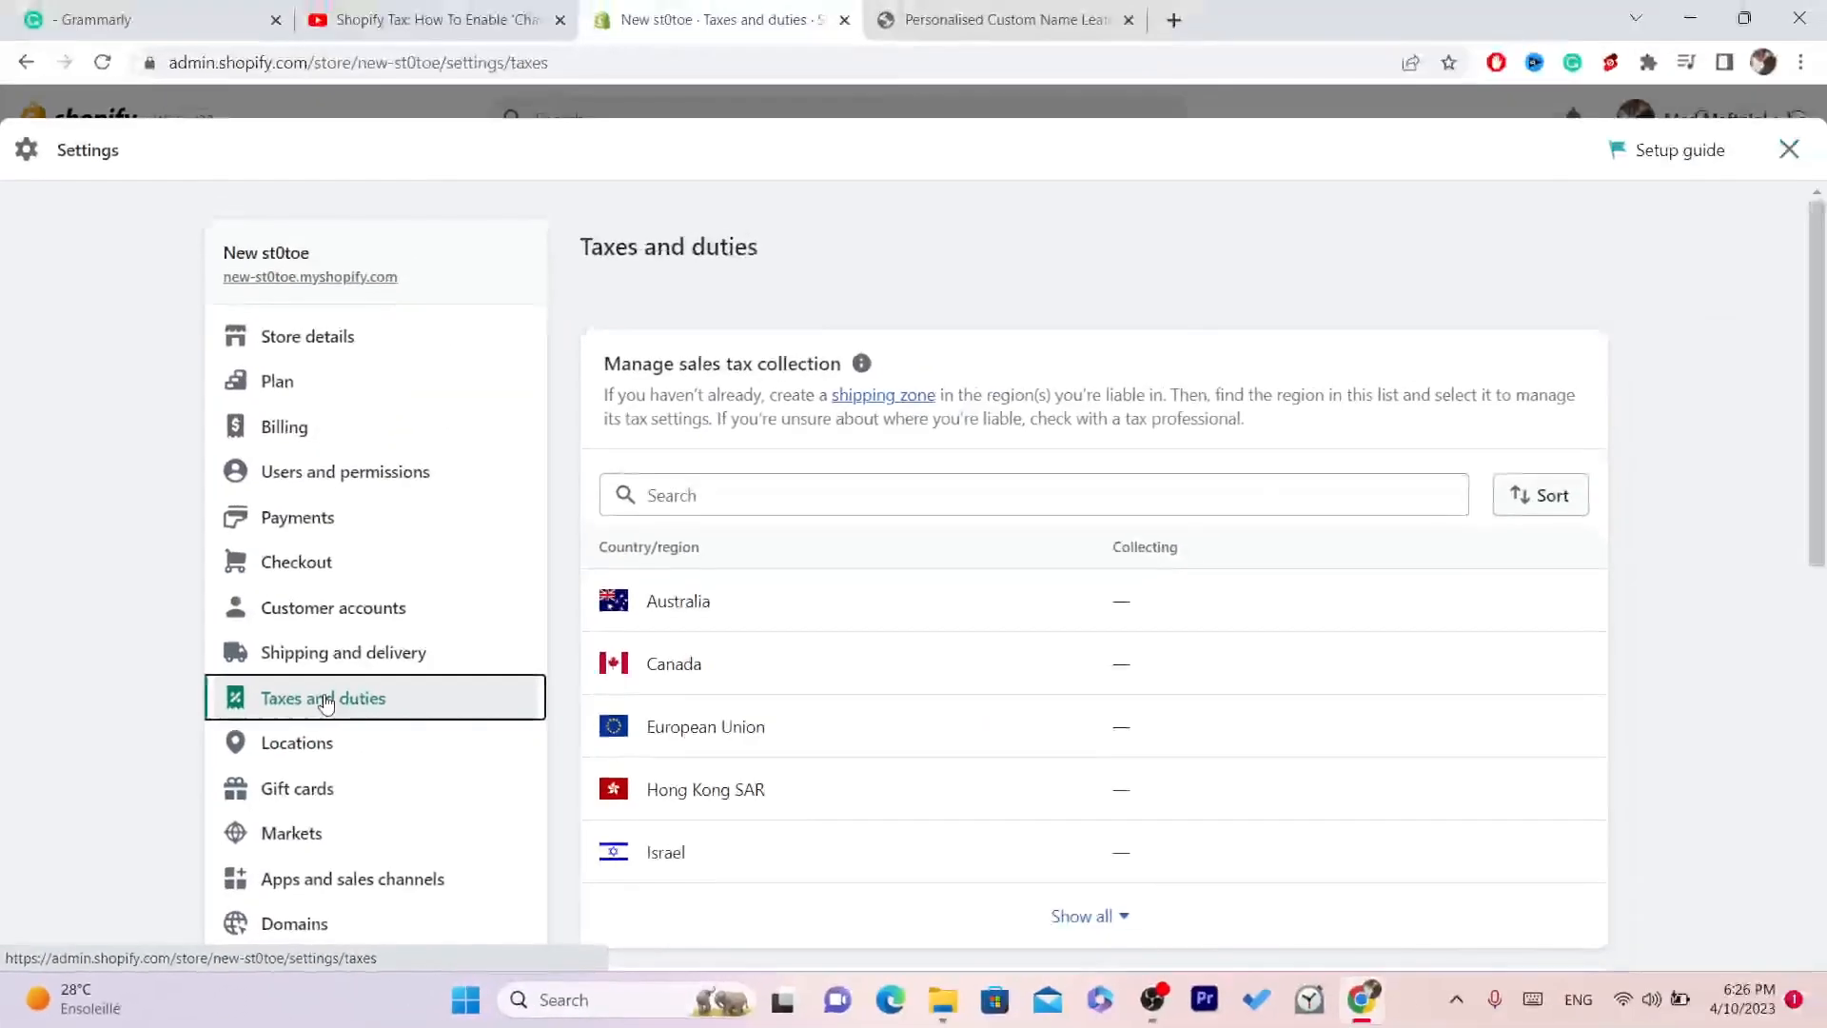
Check 'Include tax in prices' under 'Decide how tax is charged' and save
scroll("down", 3)
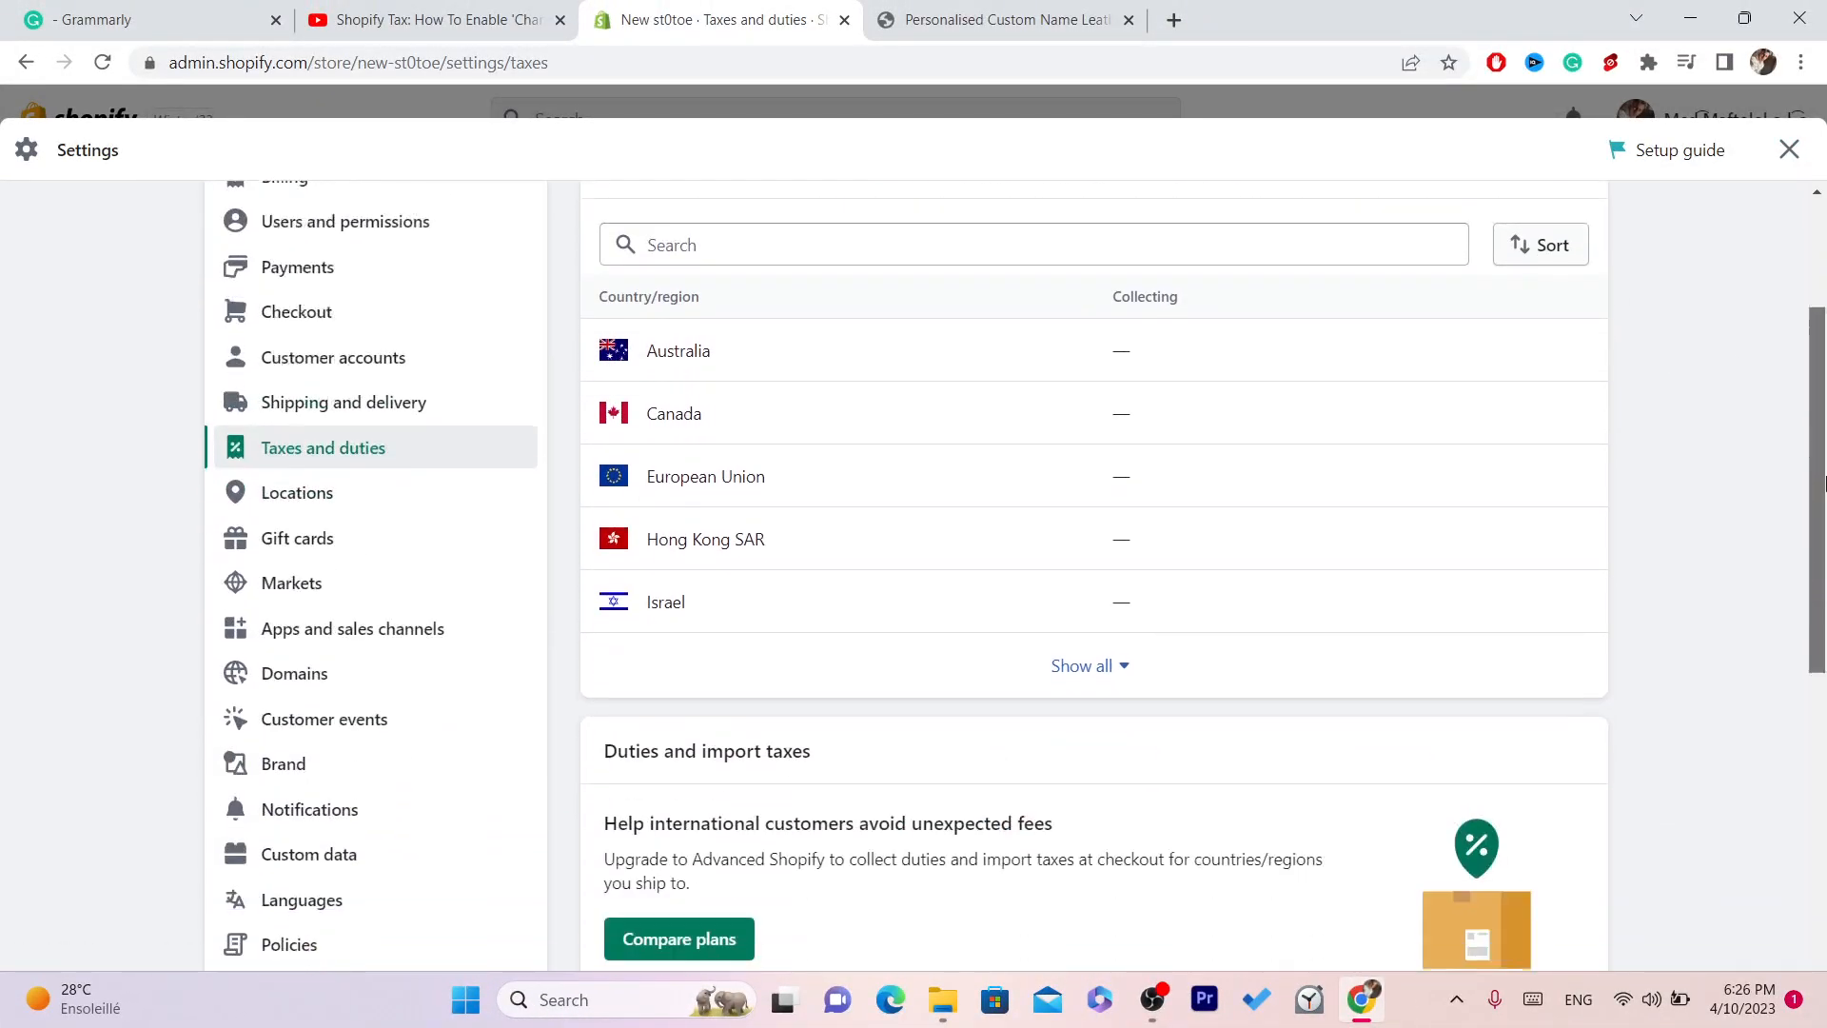
scroll("down", 3)
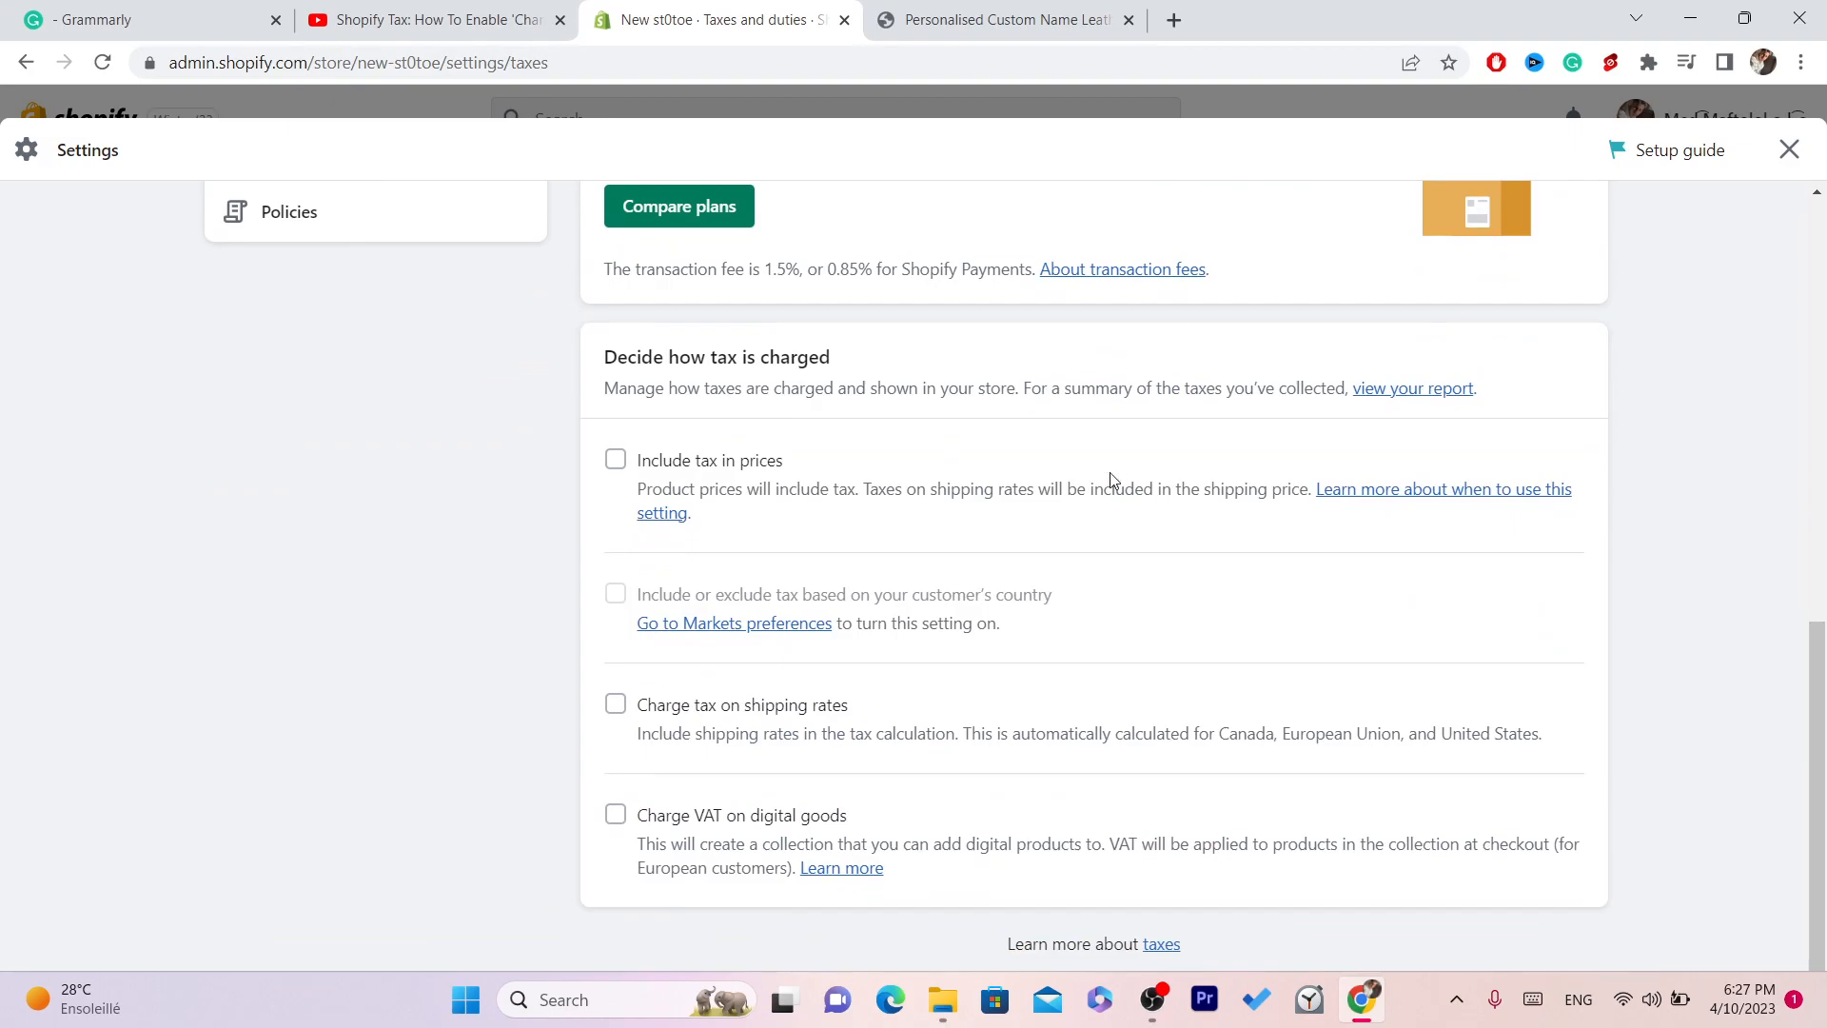
left_click(616, 458)
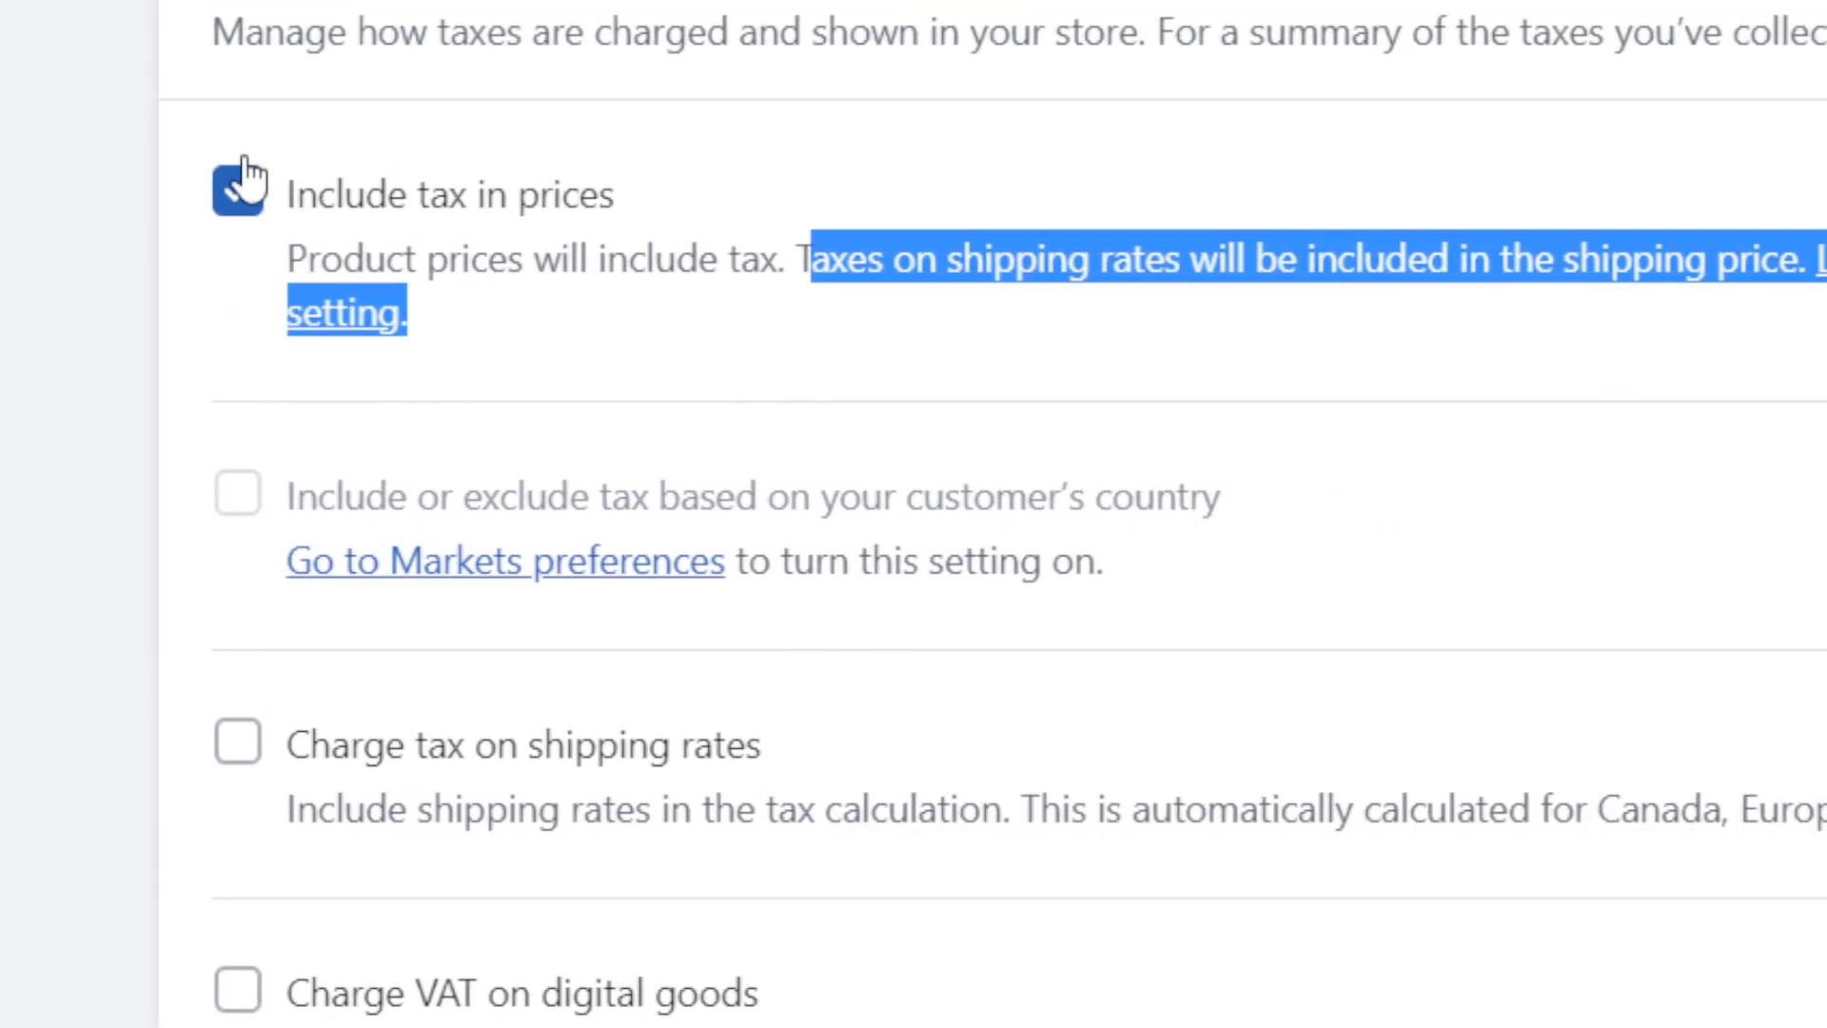
left_click(238, 193)
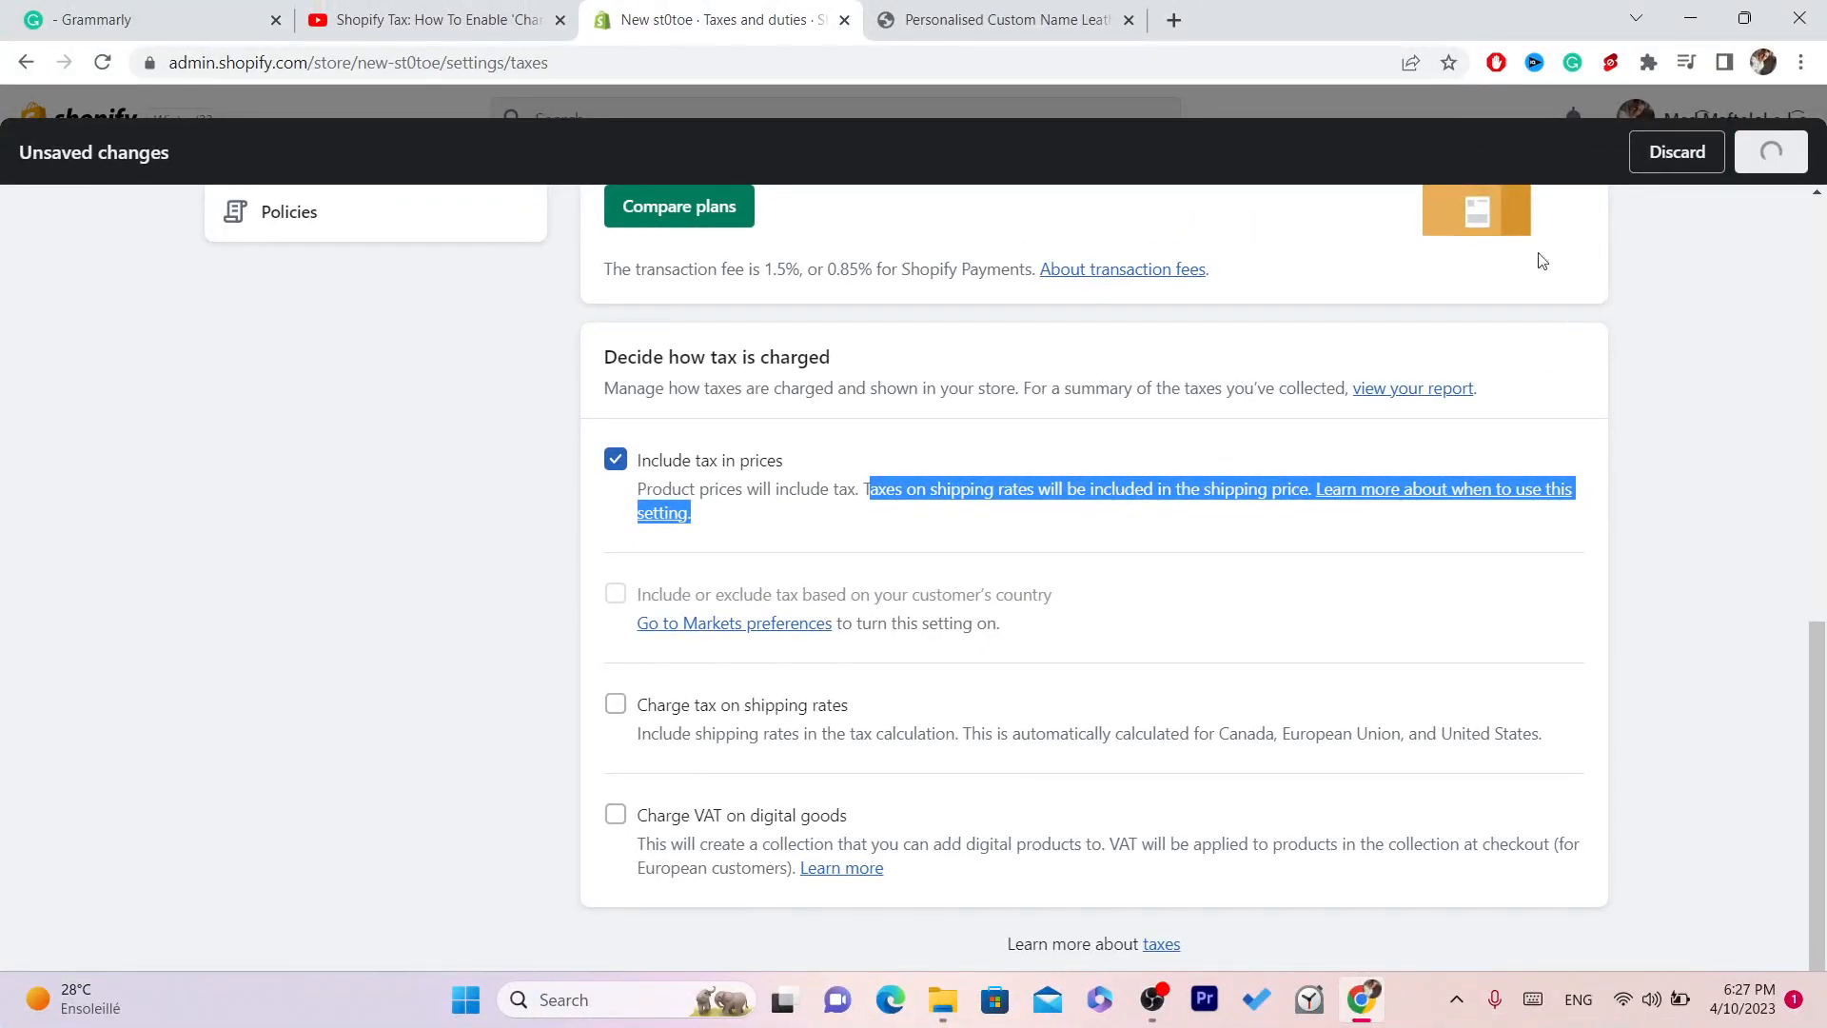
left_click(1766, 151)
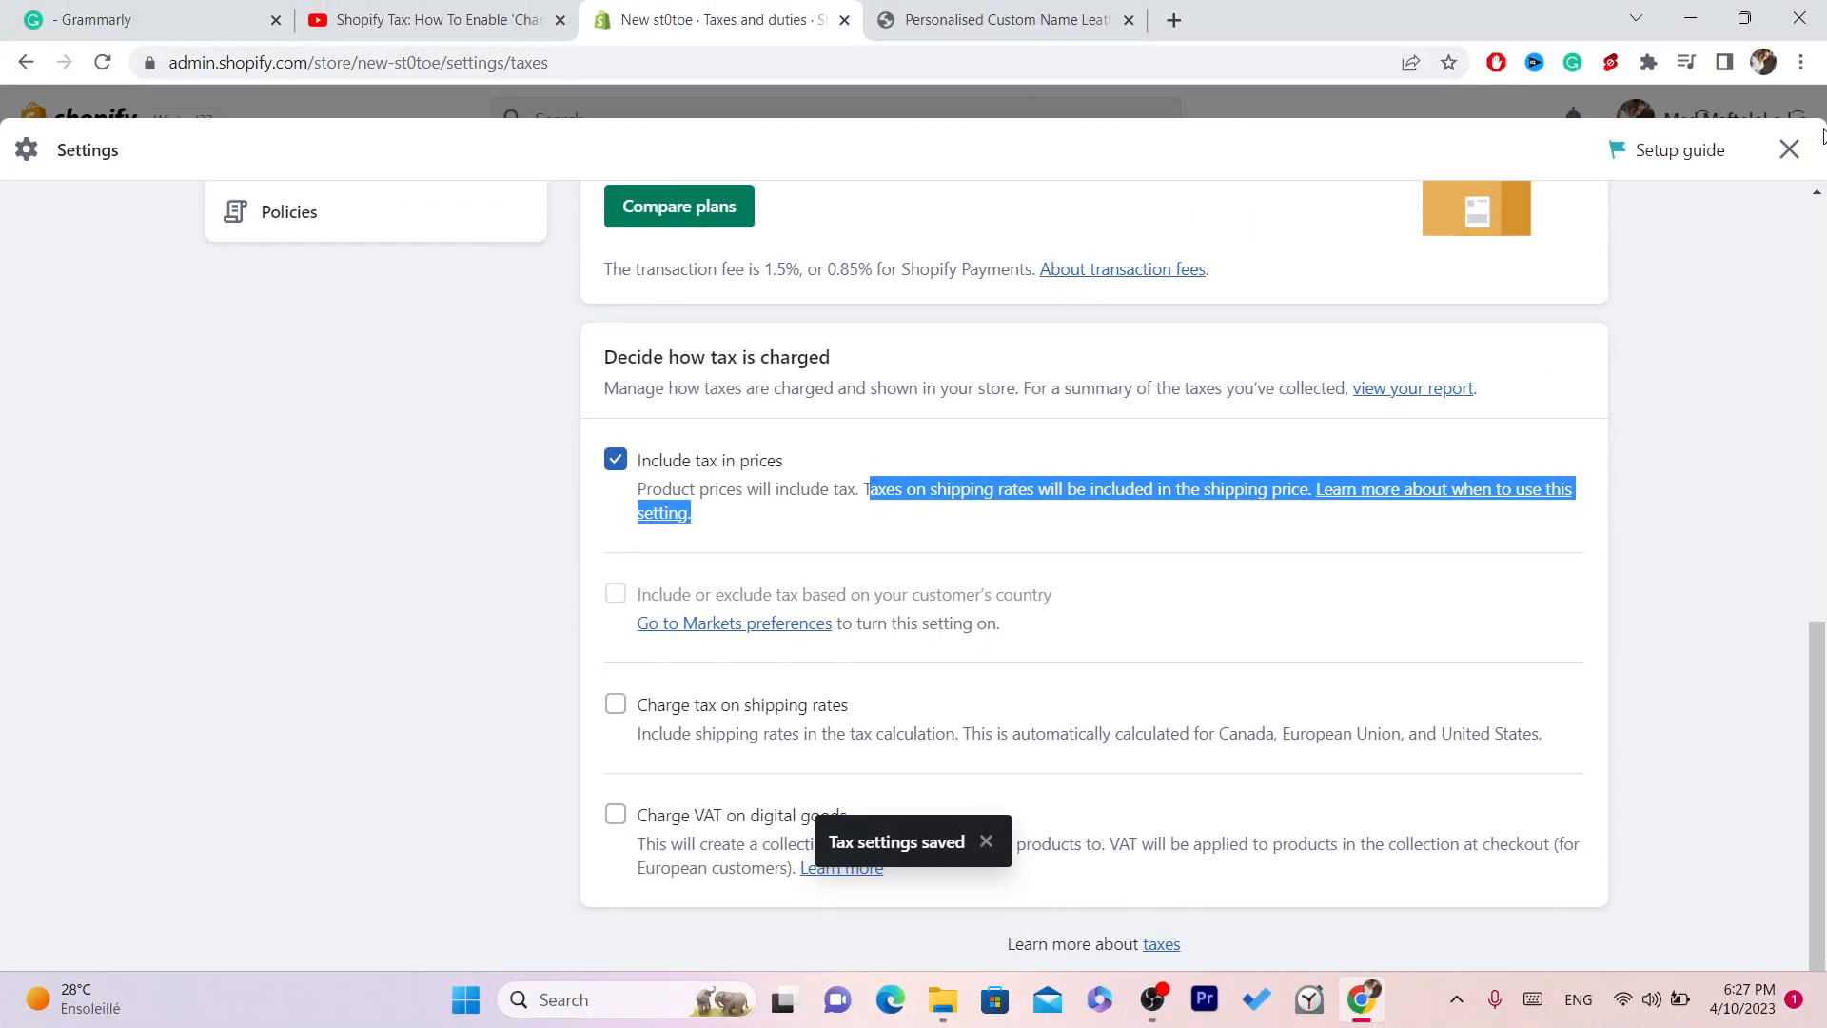